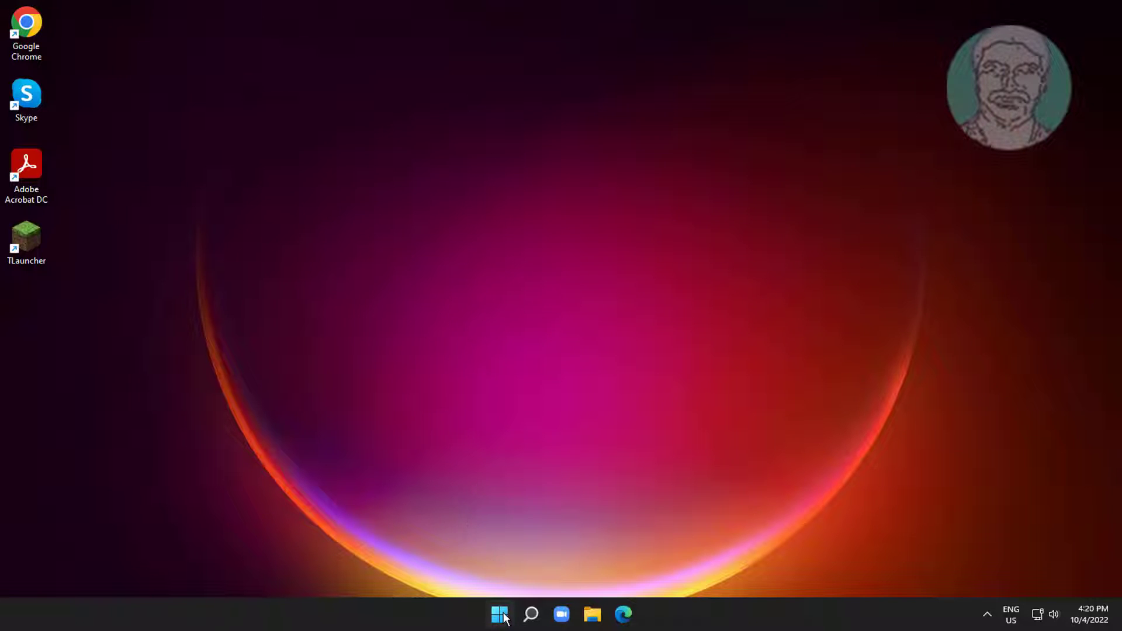
Step: Reach the Language & region page under Time & language from the Start menu
left_click(499, 614)
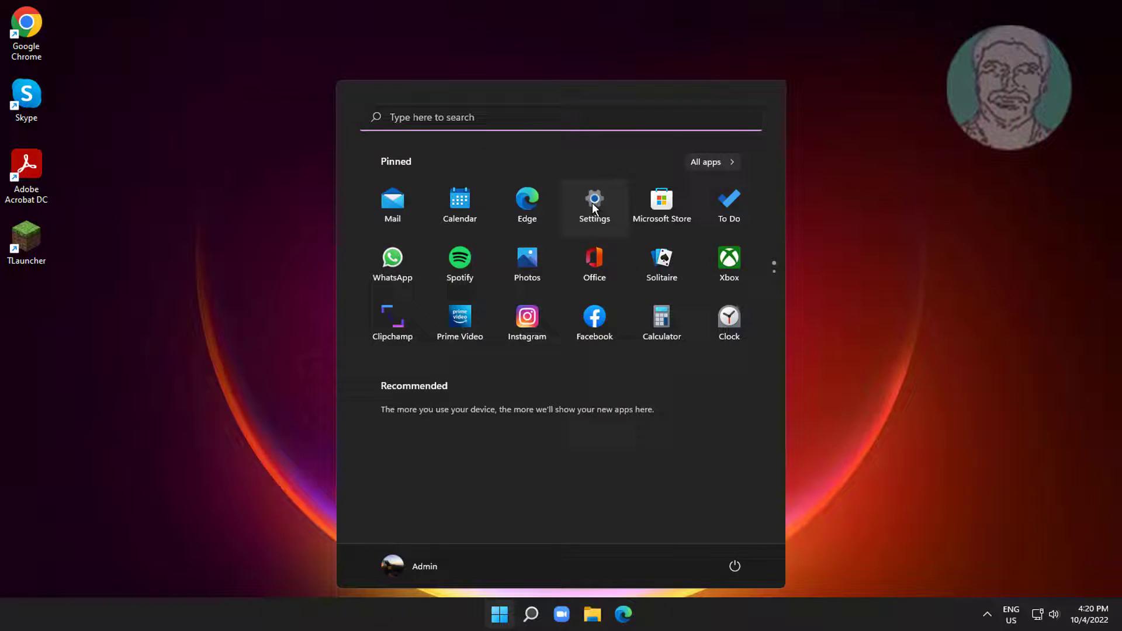
left_click(594, 201)
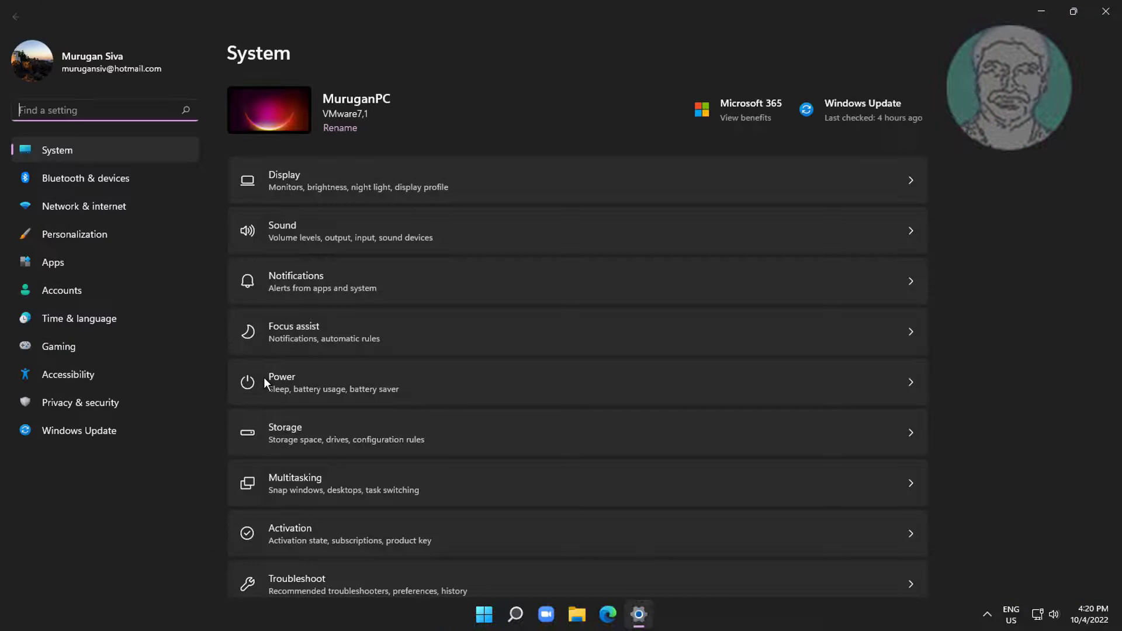
left_click(80, 318)
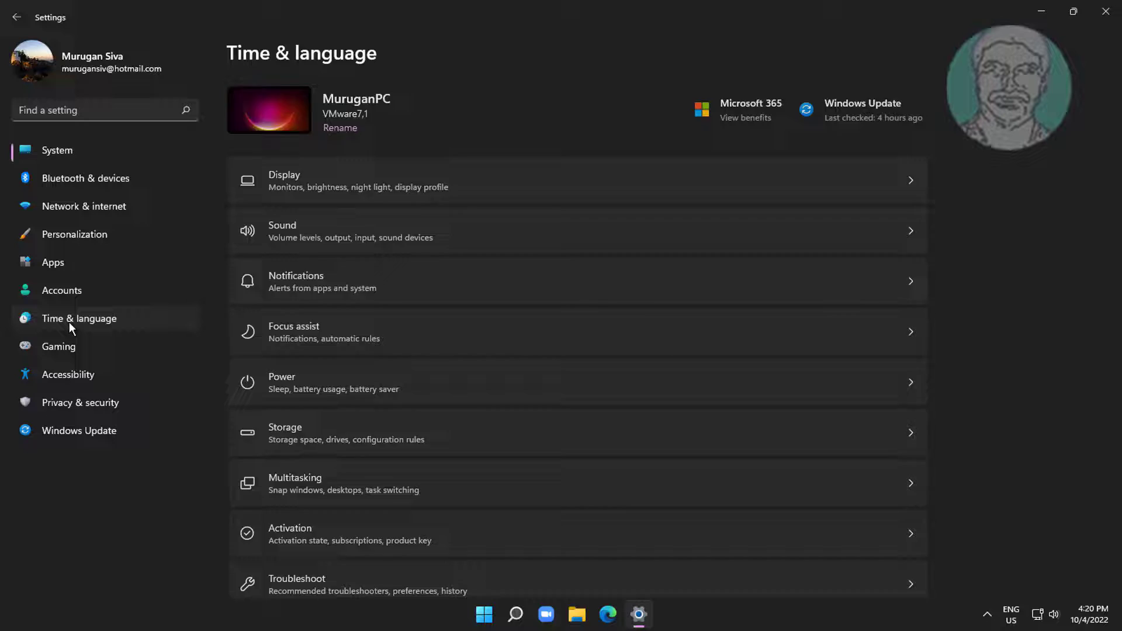
left_click(80, 318)
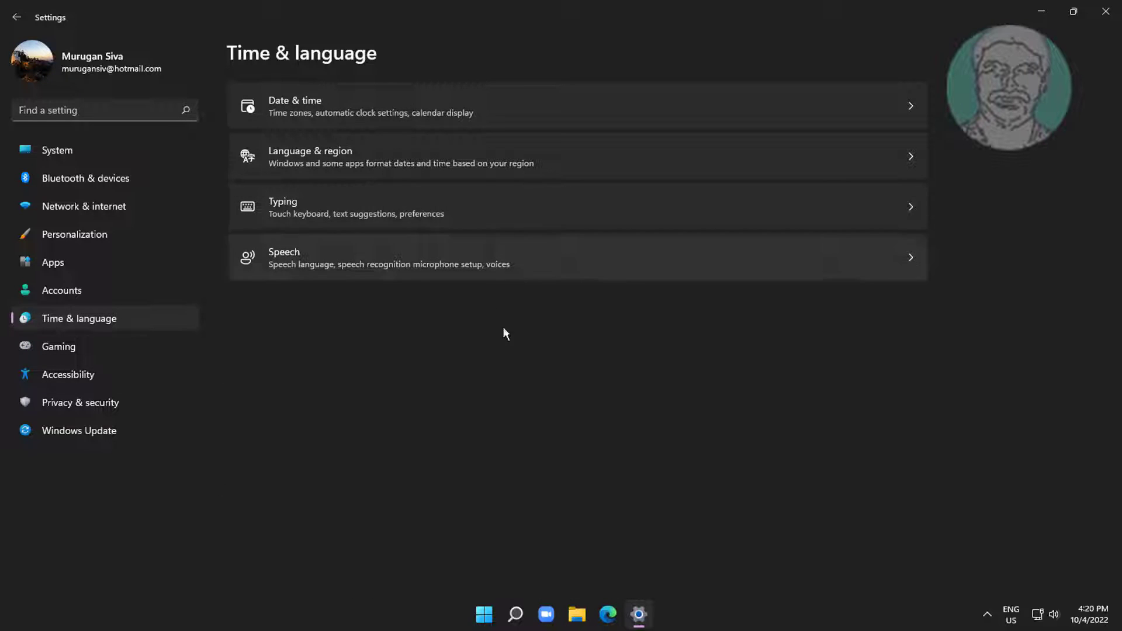
left_click(311, 155)
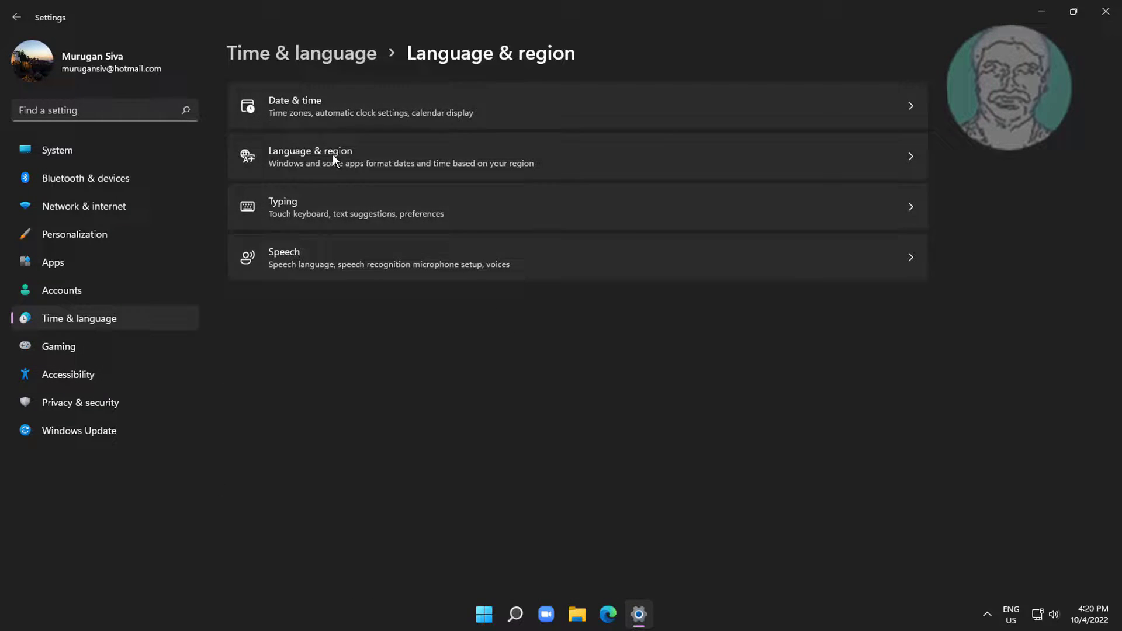
Step: Add Chinese (Simplified, China) via search 'chi' and start installing its language features
left_click(309, 151)
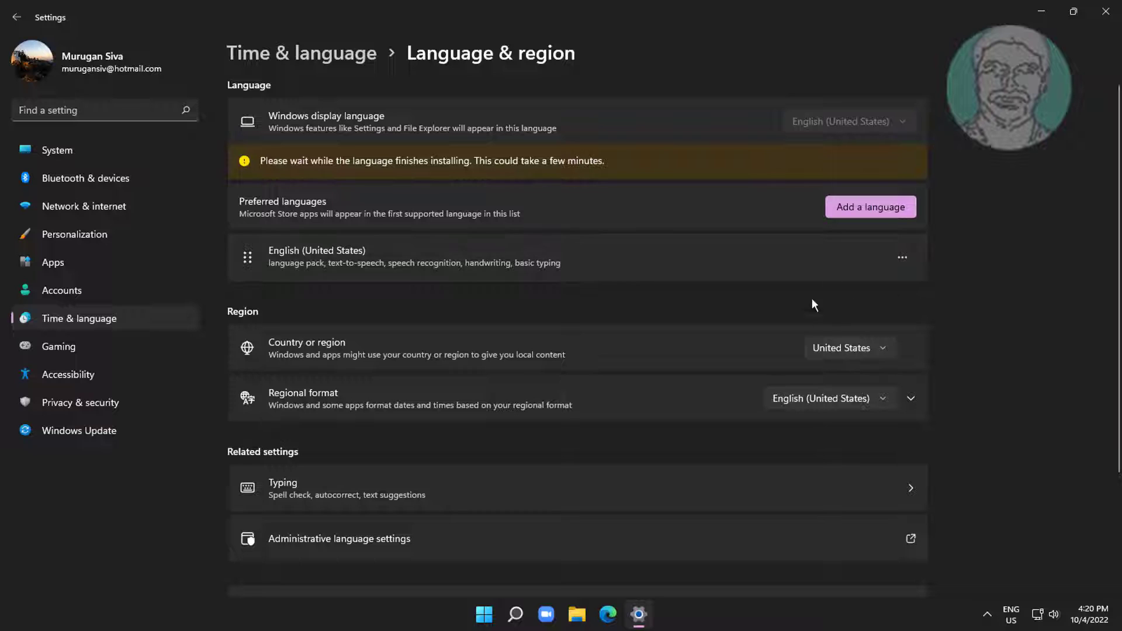
left_click(870, 207)
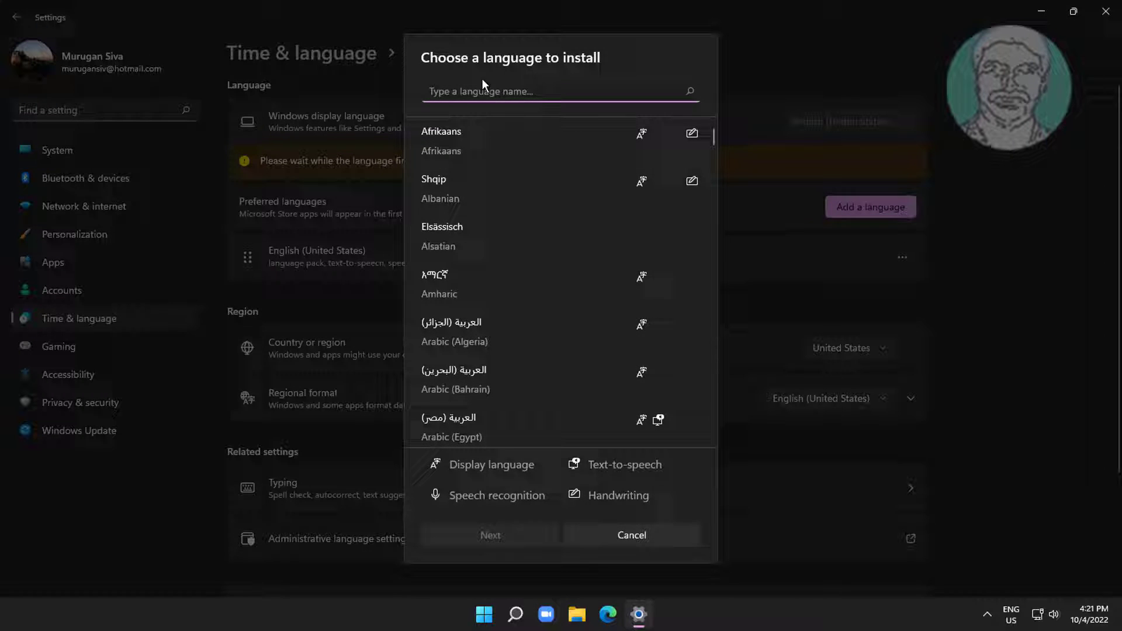
type("chinese")
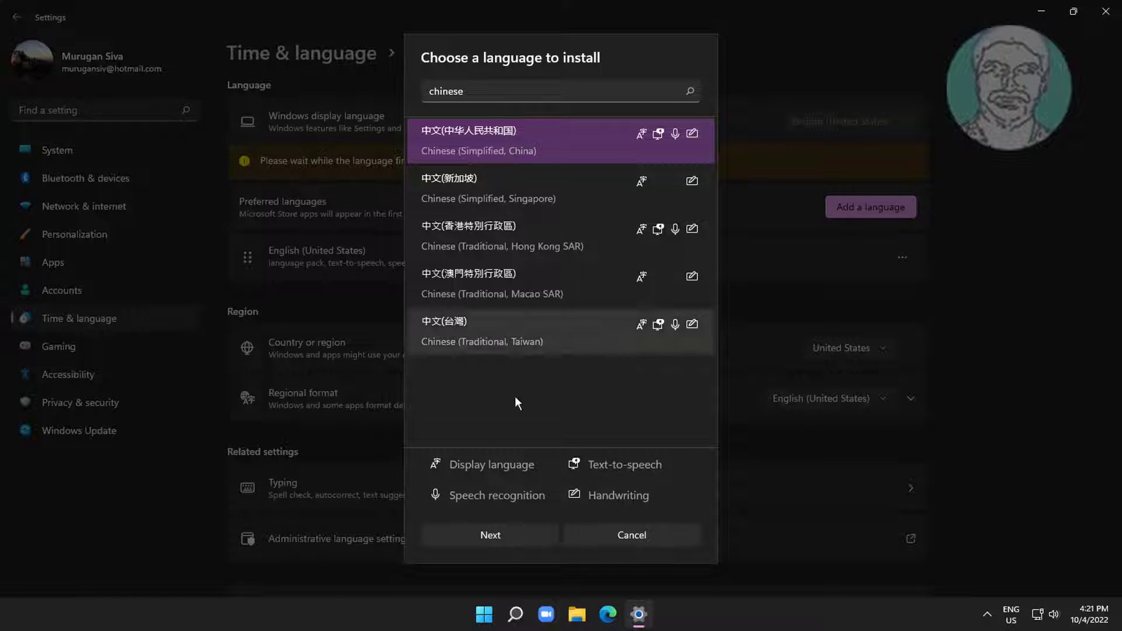
left_click(490, 535)
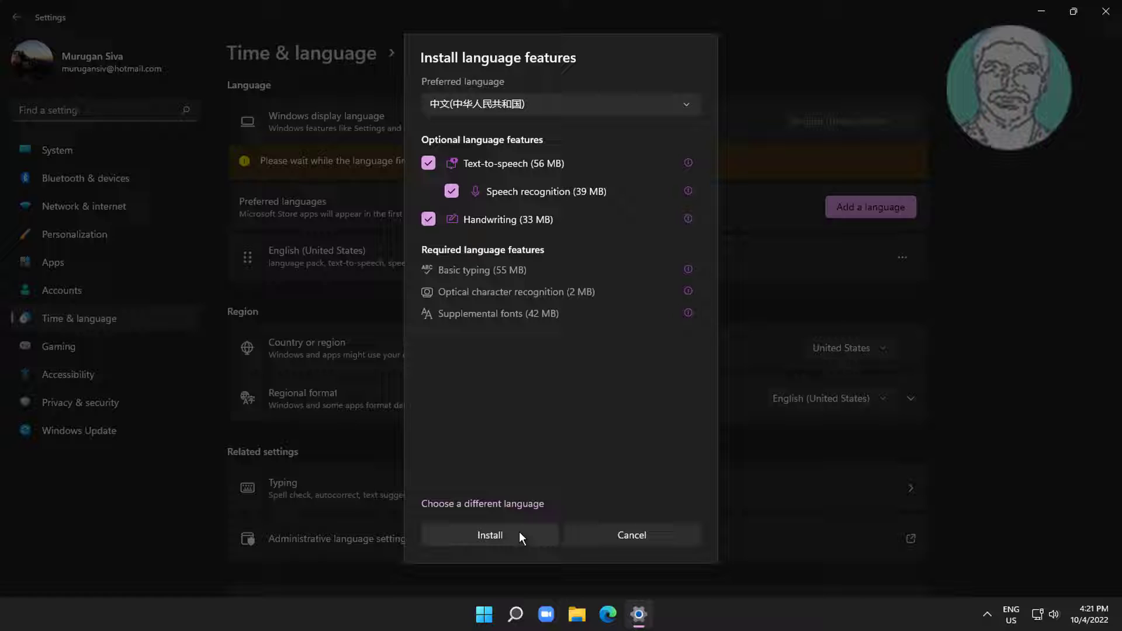
left_click(490, 534)
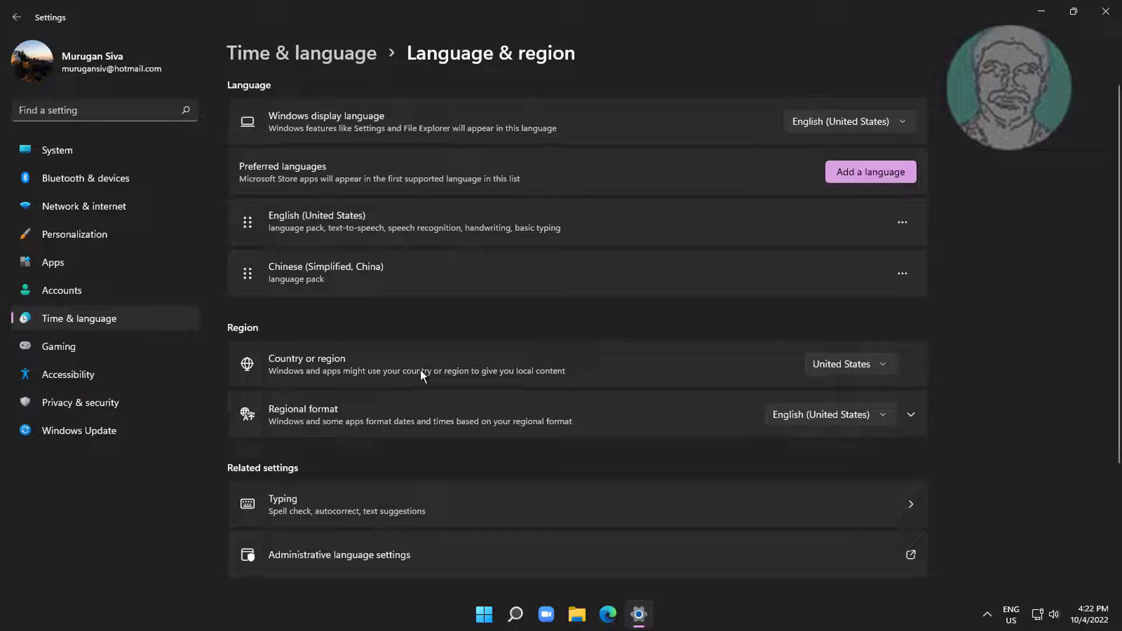
Step: Let the Chinese (Simplified, China) pack finish installing and review the page below it
scroll("down", 3)
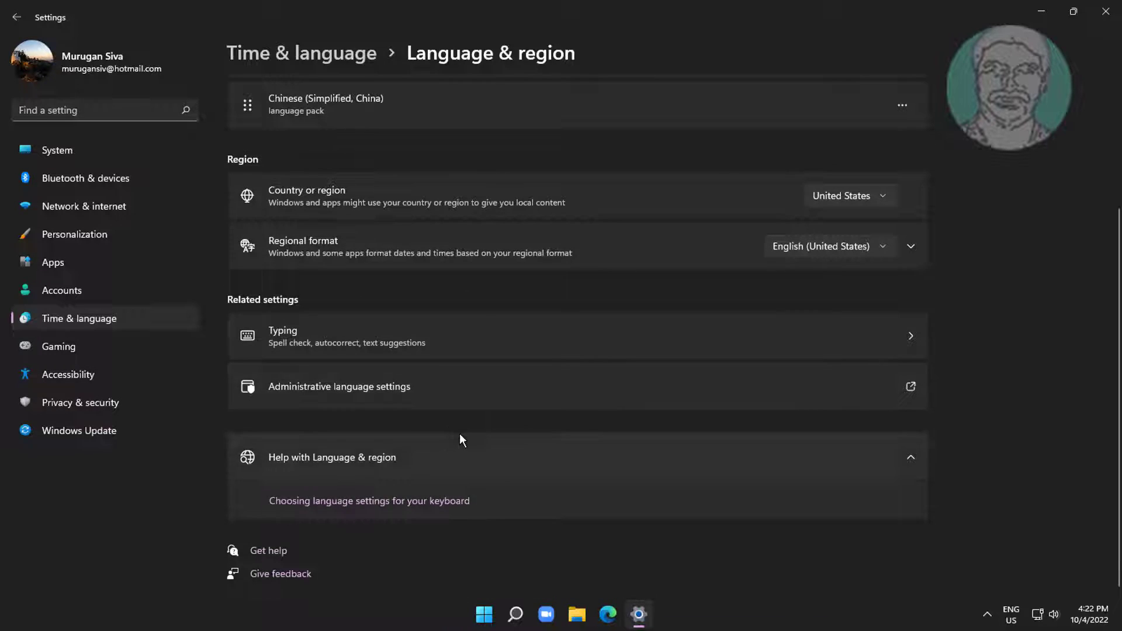
mouse_move(372, 416)
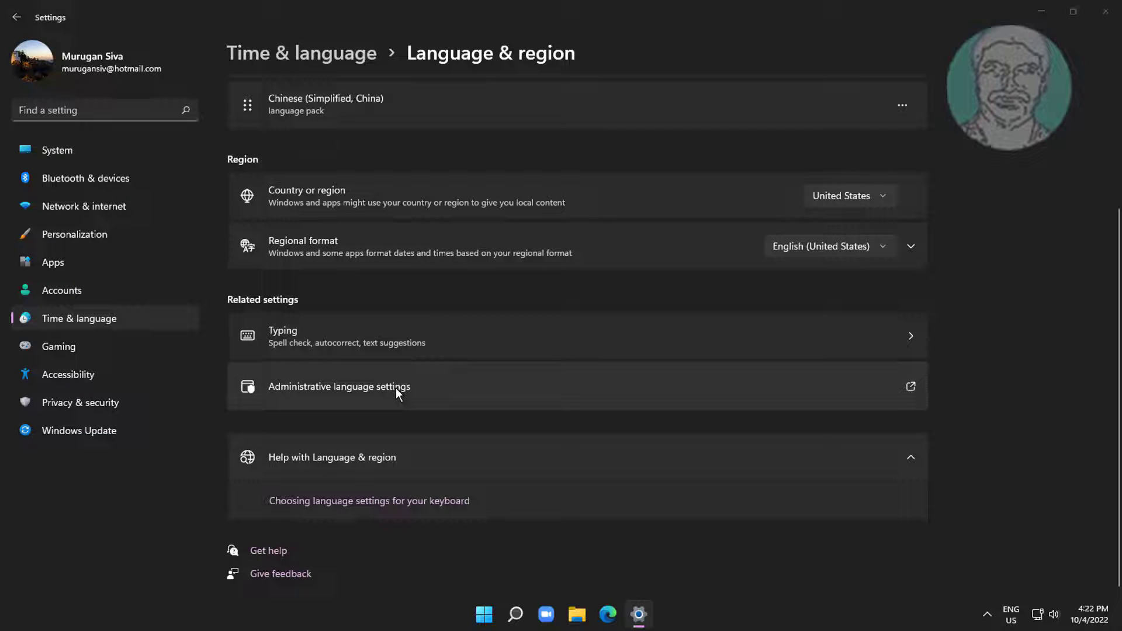
Step: Copy current language settings to the welcome screen, system accounts and new user accounts
left_click(339, 387)
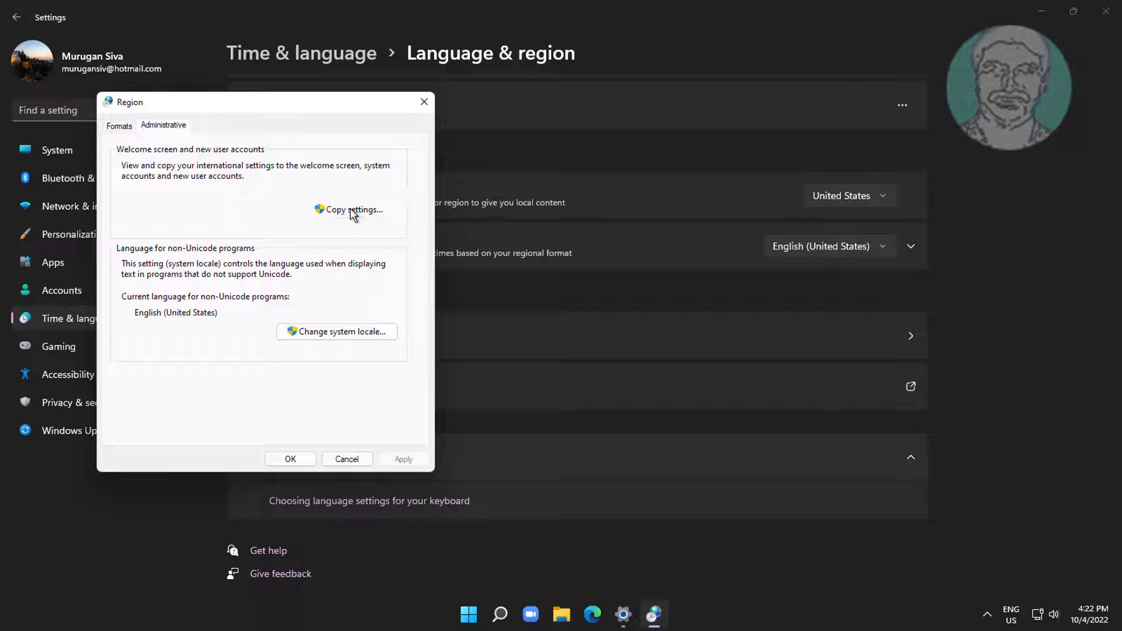
left_click(354, 209)
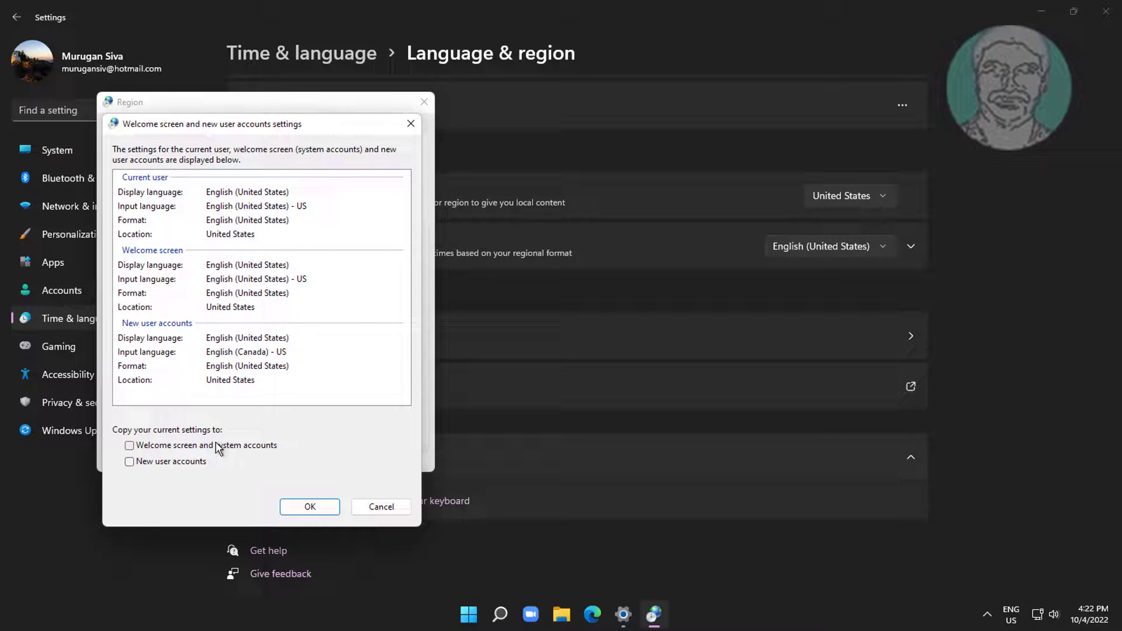
left_click(130, 444)
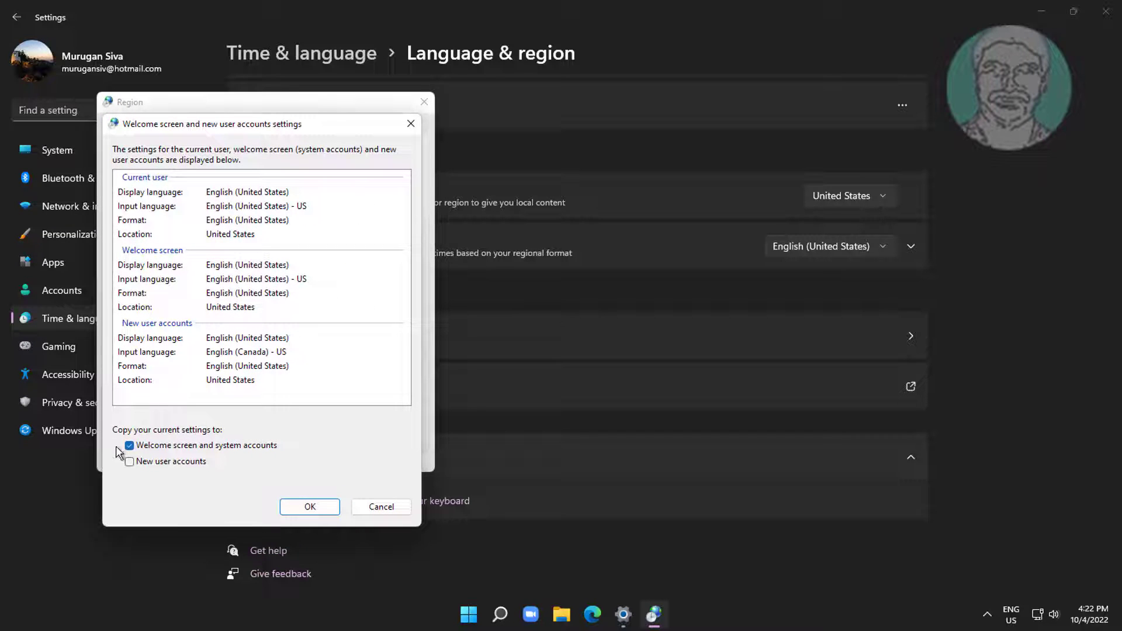
left_click(130, 460)
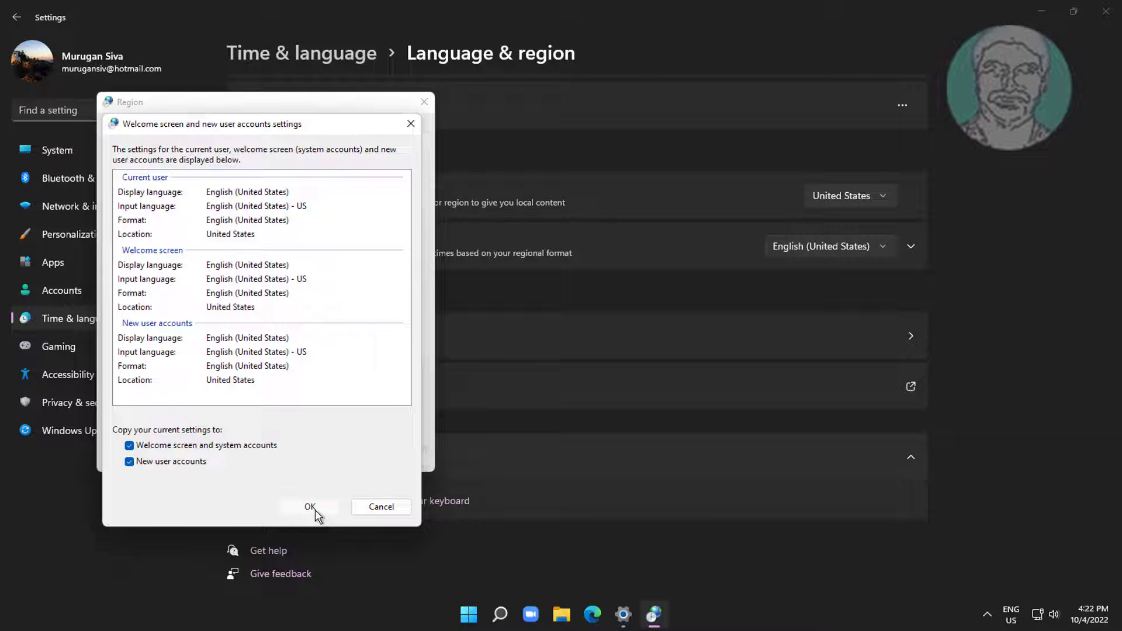
left_click(310, 506)
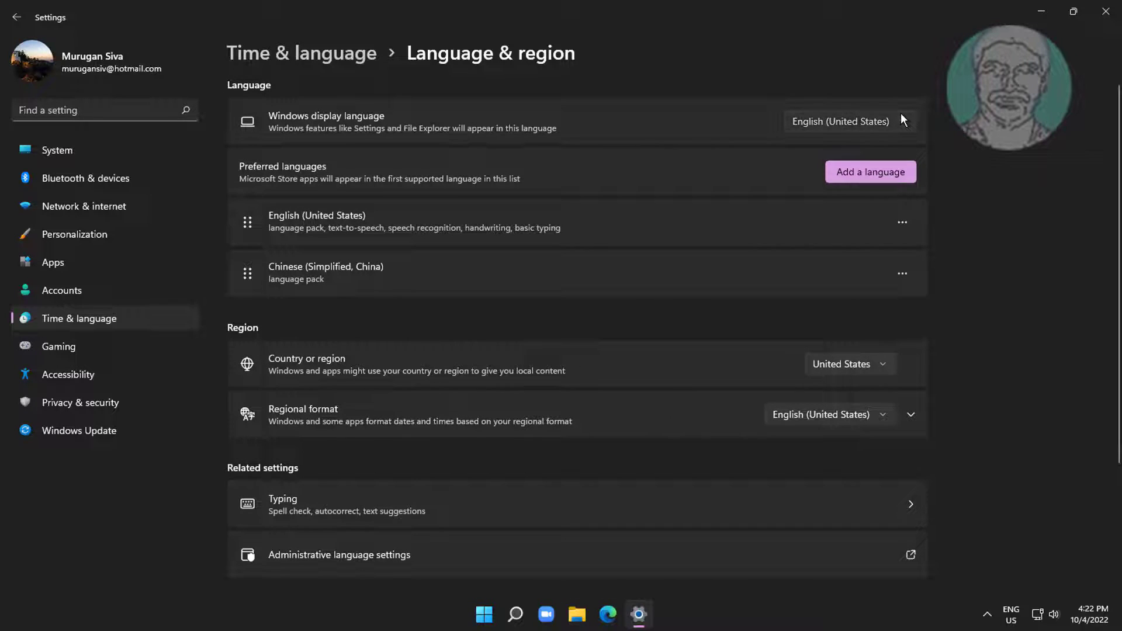
Step: Set 中文(中华人民共和国) as the Windows display language and sign out to apply it
left_click(850, 121)
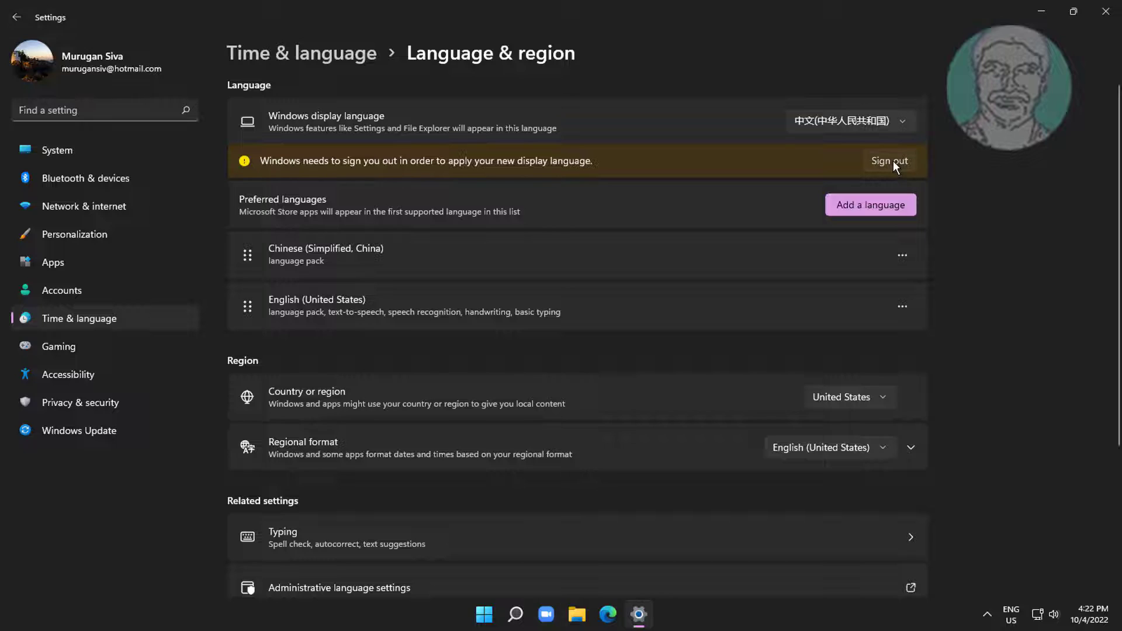
left_click(889, 160)
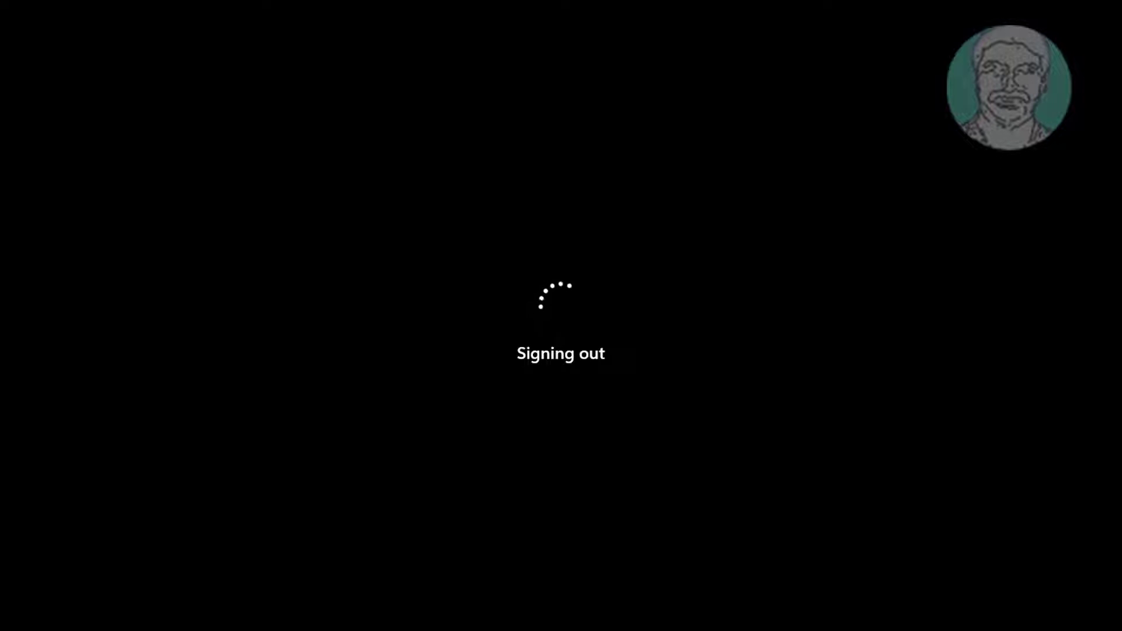